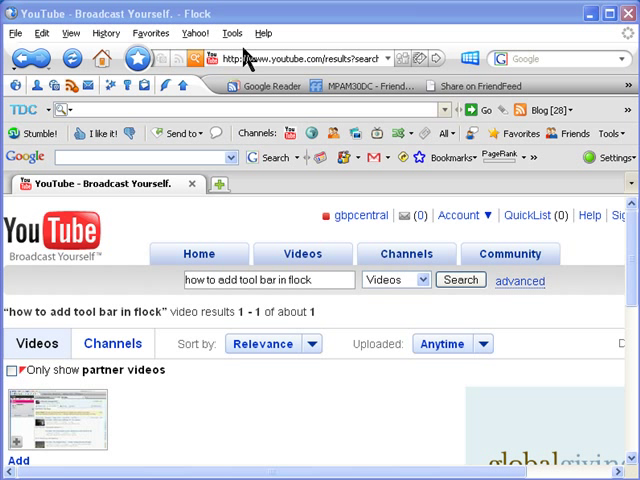
mouse_move(205, 68)
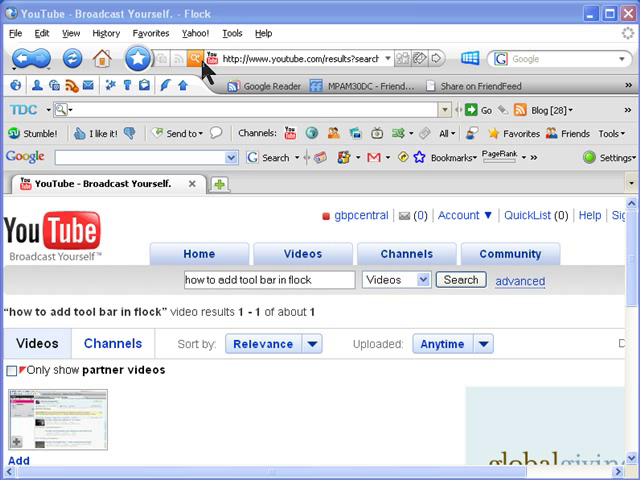
mouse_move(385, 65)
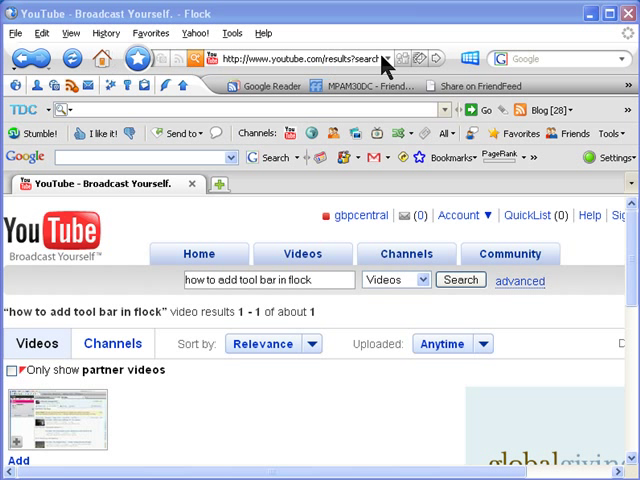
mouse_move(108, 59)
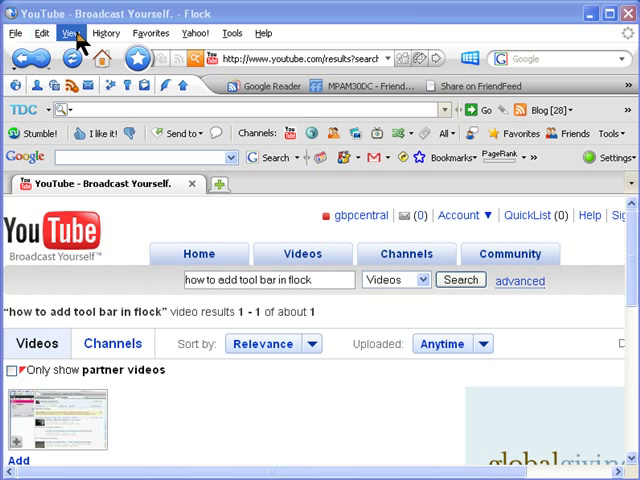
Step: Start a new toolbar from View > Toolbars > Customize and name it 'icon bar'
click(70, 33)
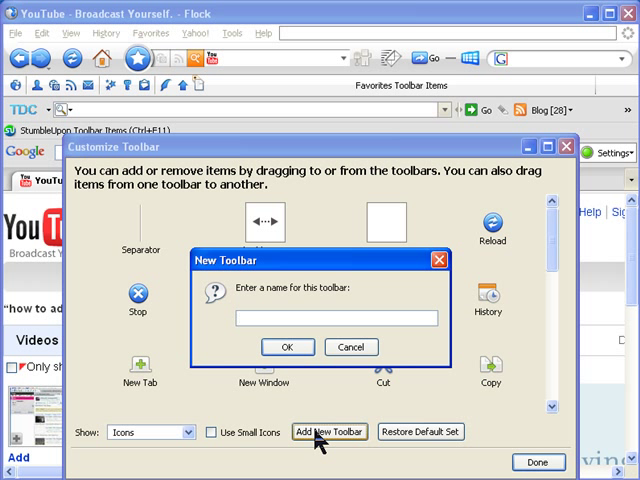
text(icon)
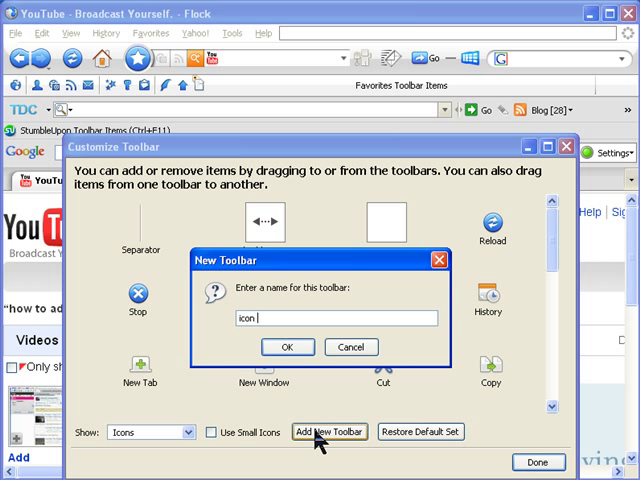
text(bar)
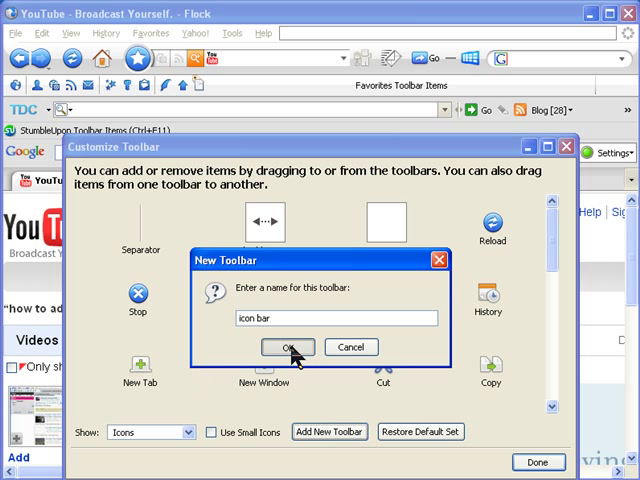
Step: Confirm the 'icon bar' name so the new toolbar is created
click(287, 347)
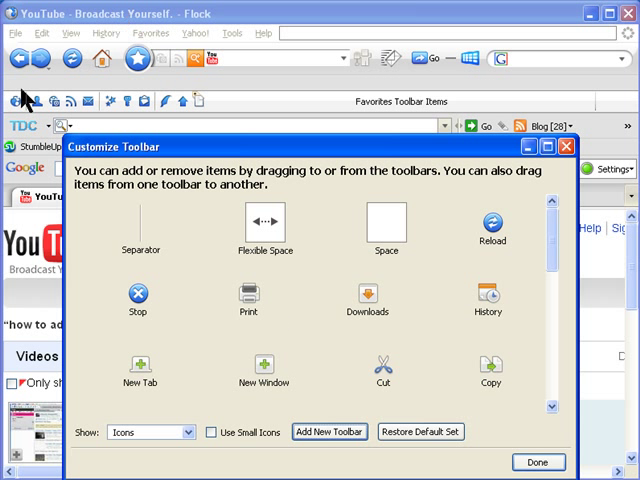
mouse_move(40, 90)
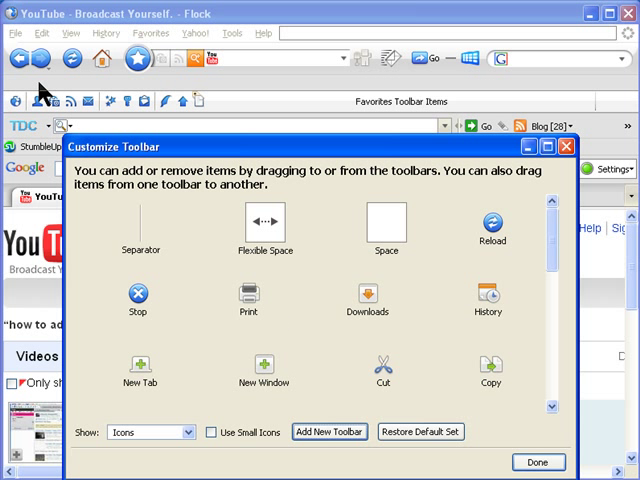
mouse_move(192, 305)
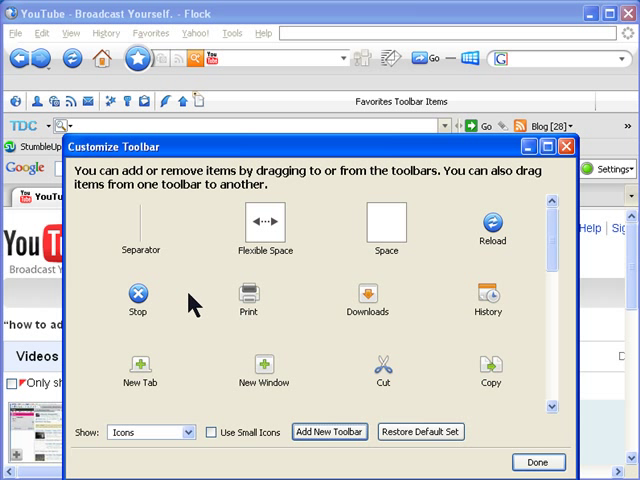
mouse_move(510, 243)
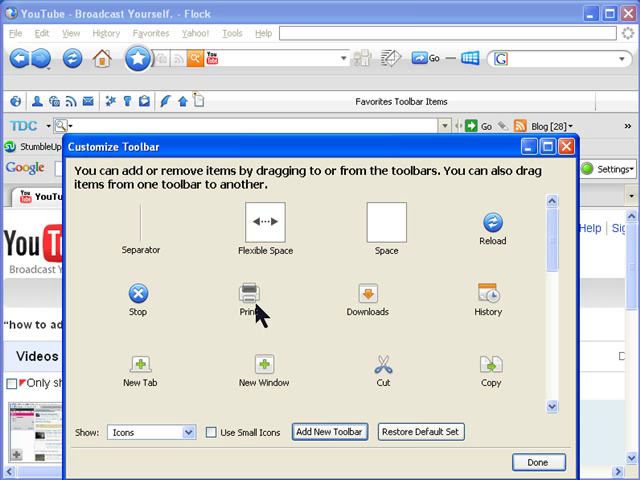
mouse_move(190, 200)
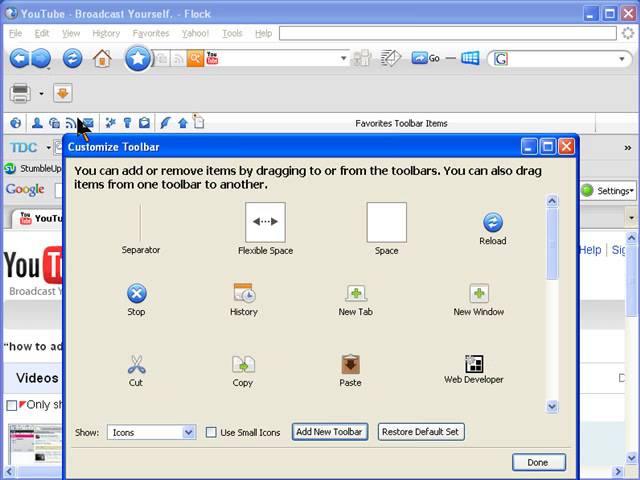
mouse_move(362, 314)
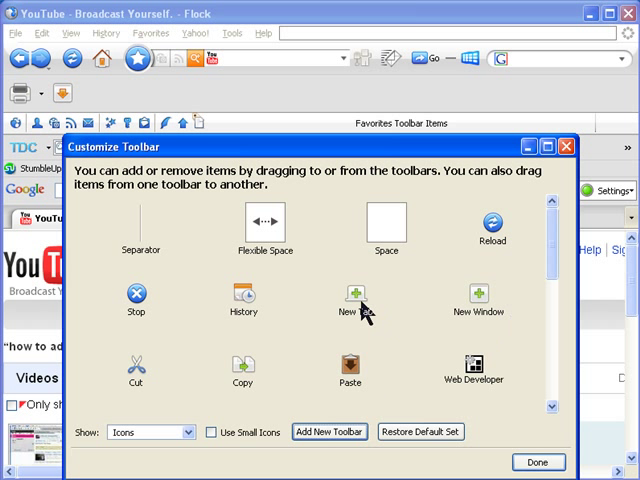
mouse_move(185, 397)
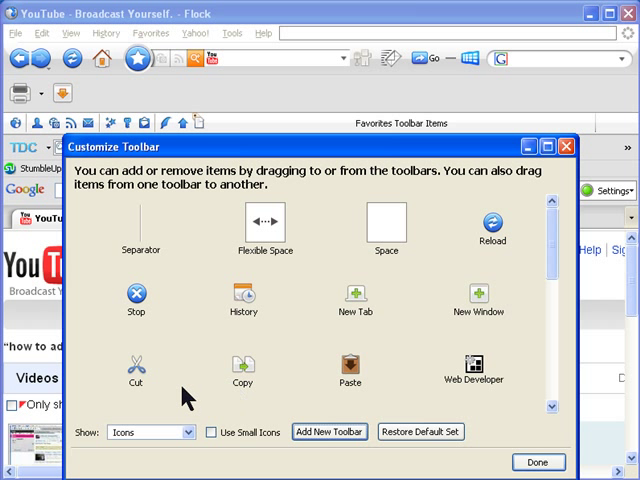
mouse_move(590, 290)
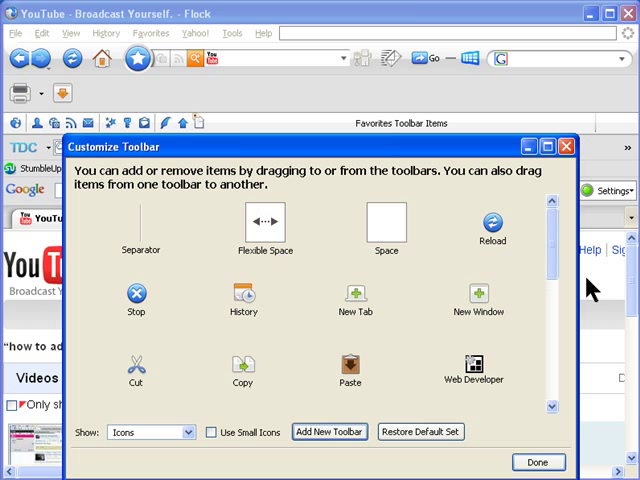
Step: Scroll the Customize Toolbar item list to find the Check and Session Manager buttons
scroll(down, 3)
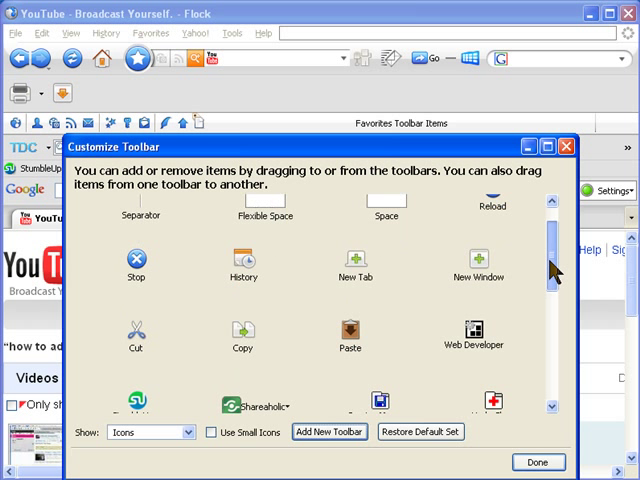
scroll(down, 3)
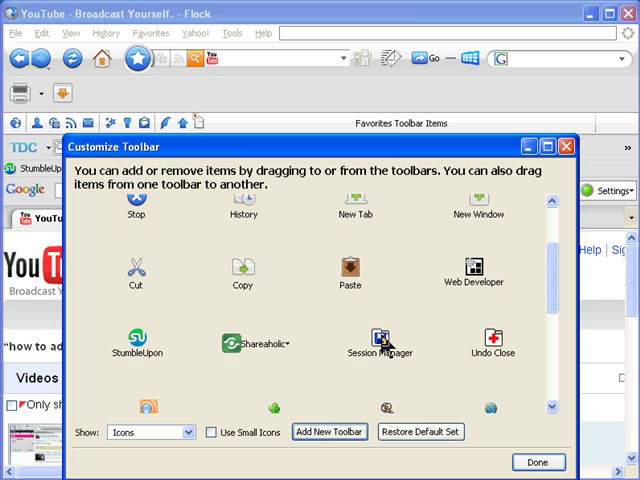
mouse_move(238, 368)
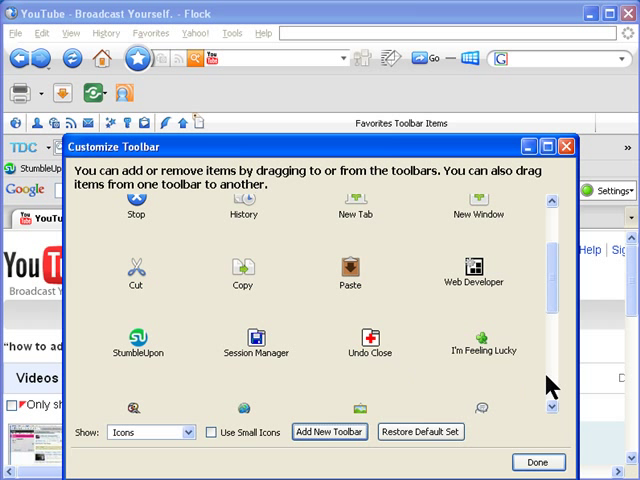
scroll(down, 3)
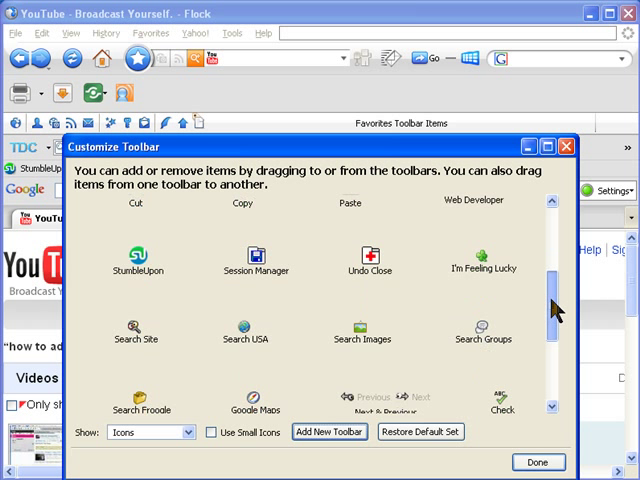
scroll(down, 3)
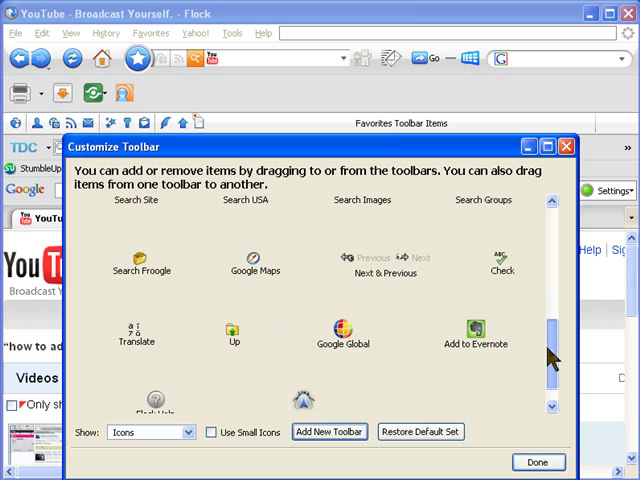
scroll(down, 3)
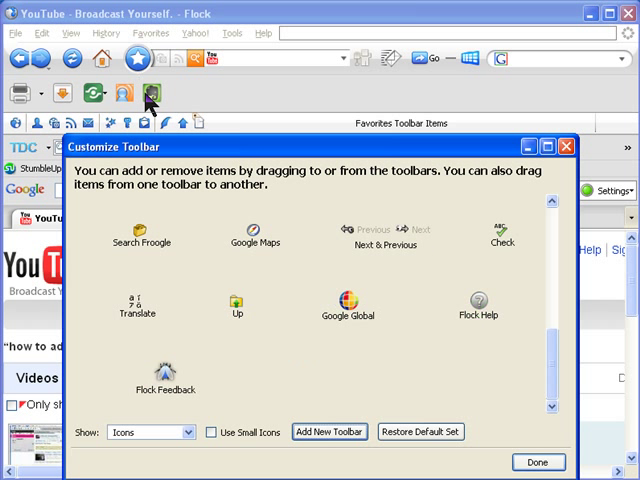
mouse_move(510, 350)
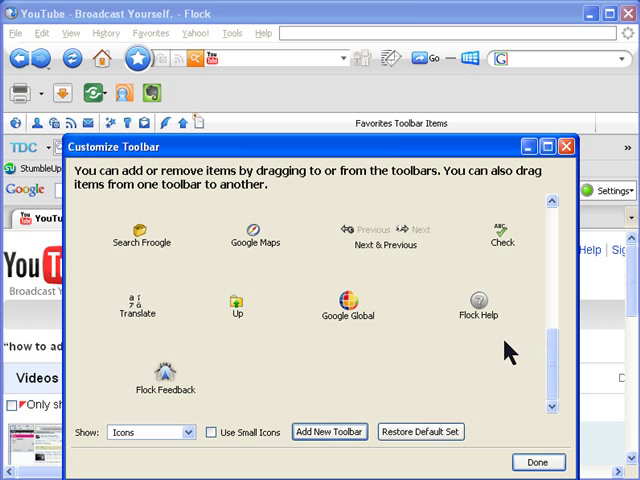
mouse_move(559, 295)
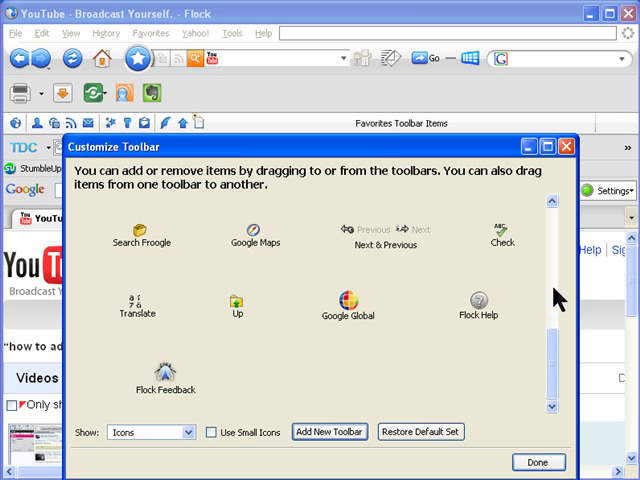
mouse_move(238, 165)
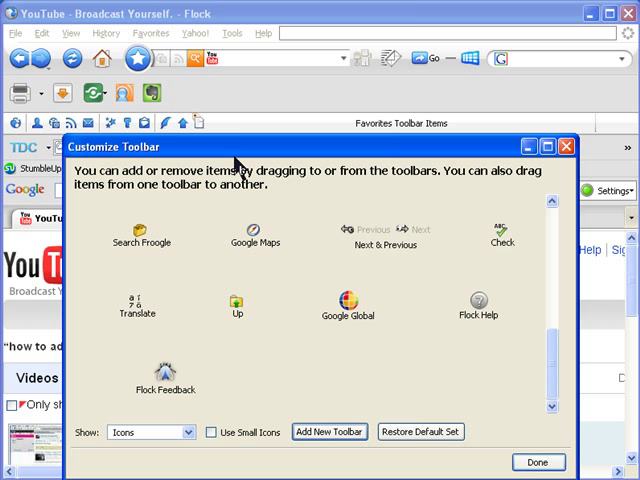
scroll(up, 3)
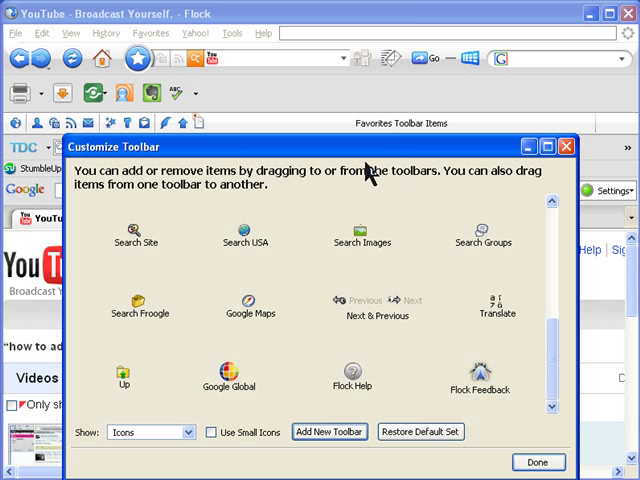
mouse_move(558, 328)
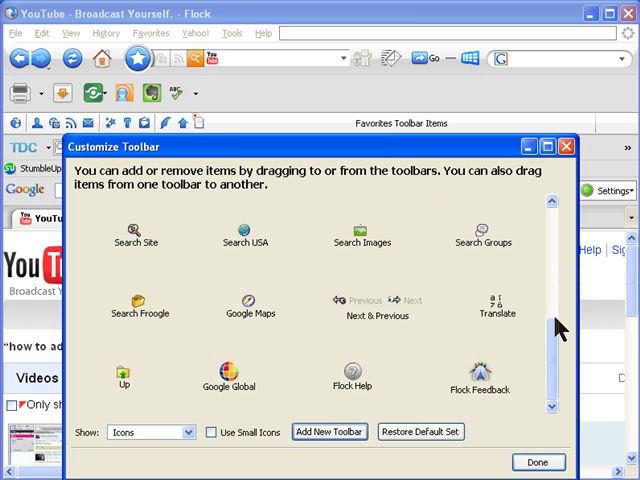
scroll(up, 3)
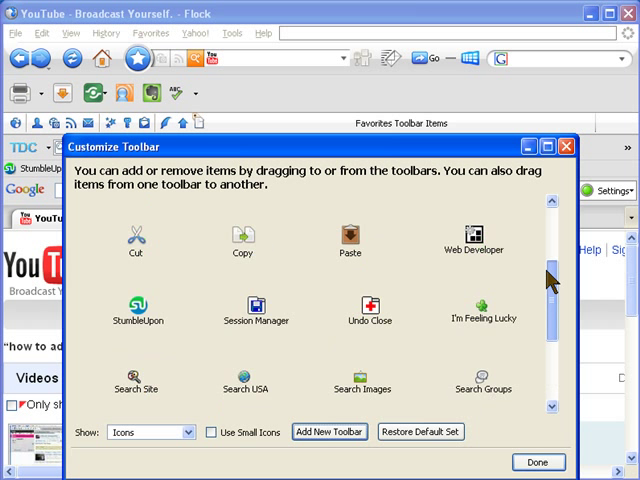
scroll(up, 3)
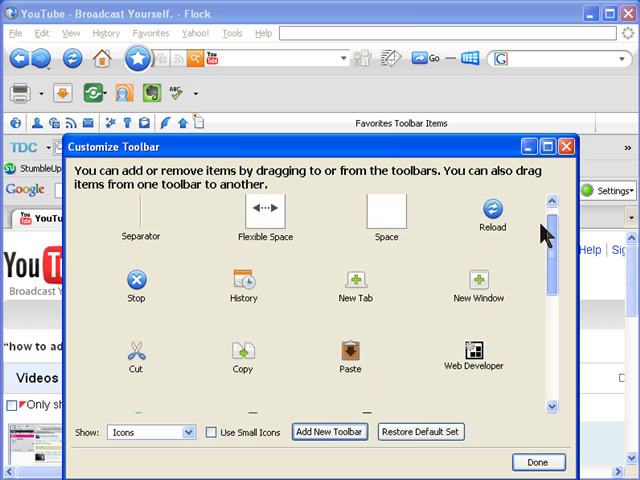
scroll(down, 3)
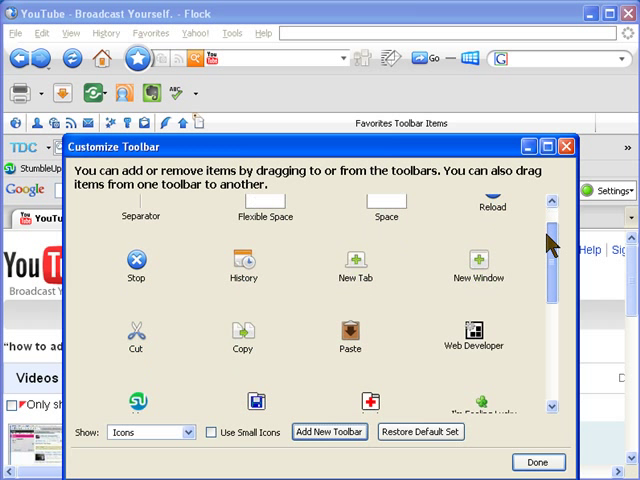
scroll(down, 3)
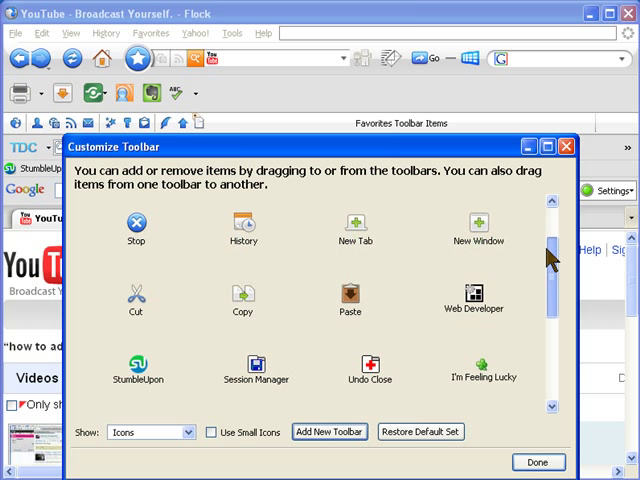
scroll(down, 3)
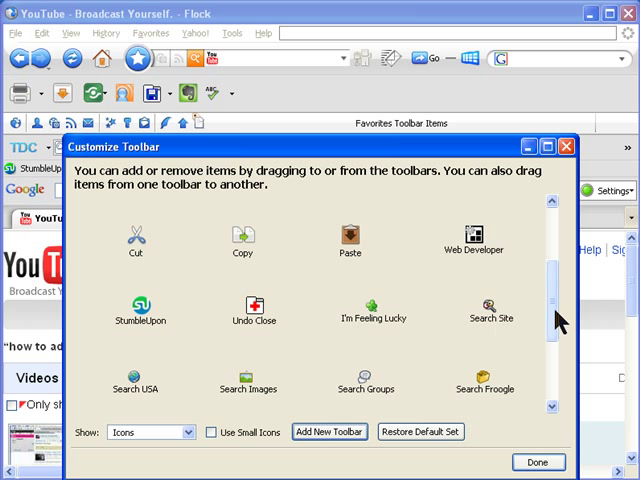
scroll(down, 3)
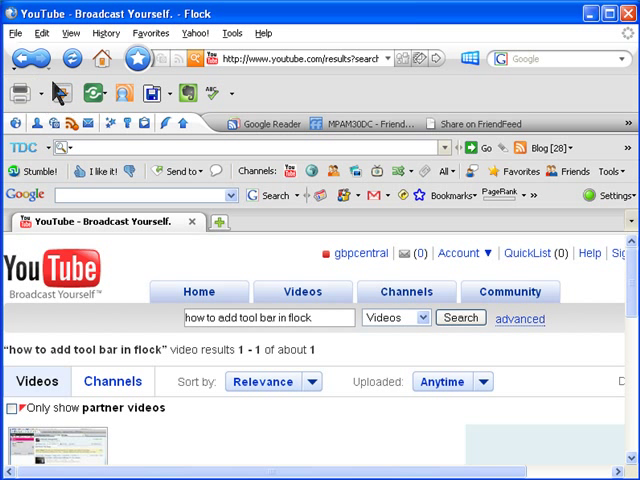
Step: Bring up the View menu's Toolbars list showing the new icon bar enabled
click(70, 33)
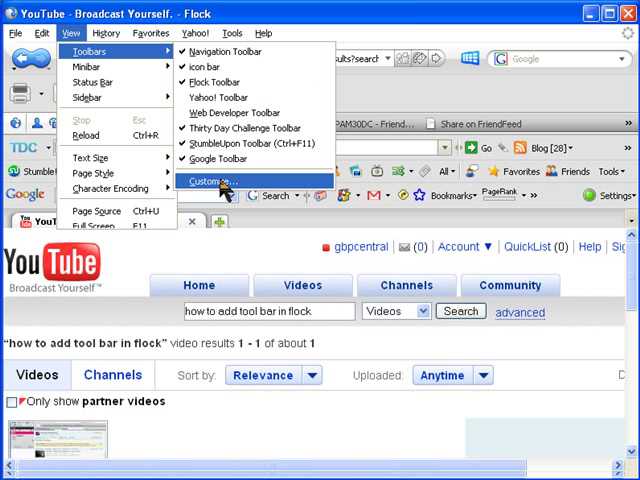
Step: Set toolbar buttons to show Icons and Text using small icons
click(211, 181)
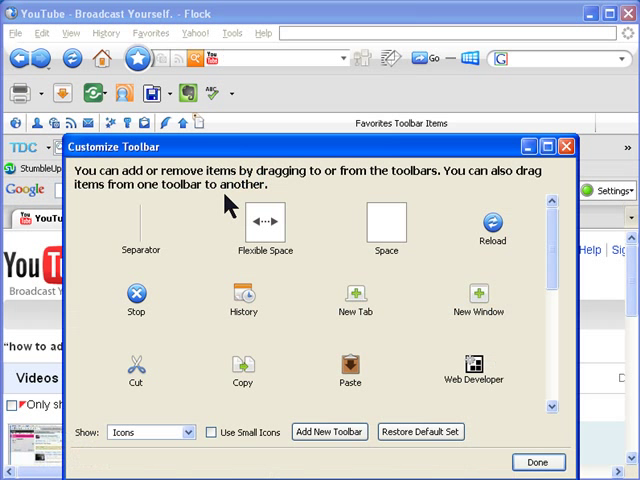
click(190, 432)
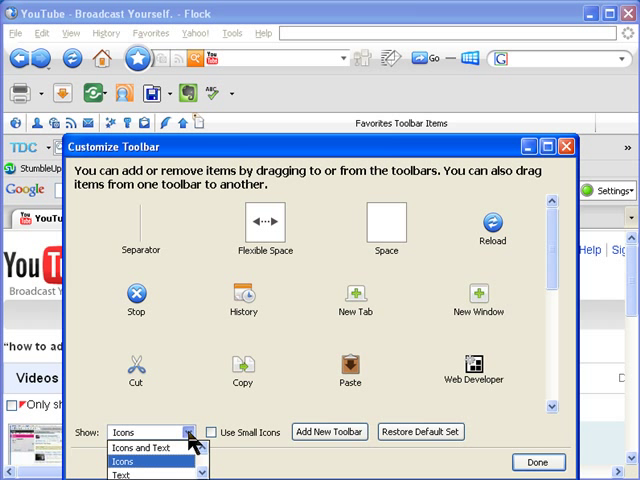
mouse_move(140, 448)
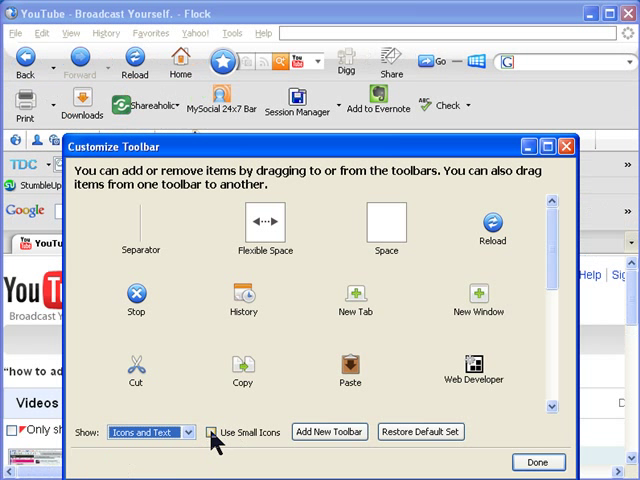
click(213, 431)
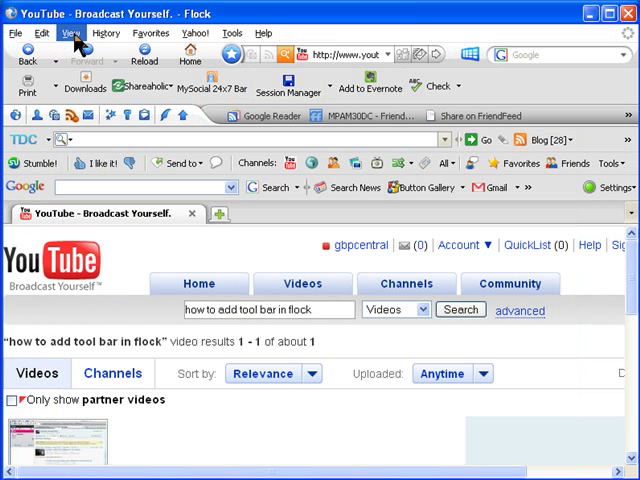
Step: Return to the View menu to reach Toolbars > Customize again
click(68, 33)
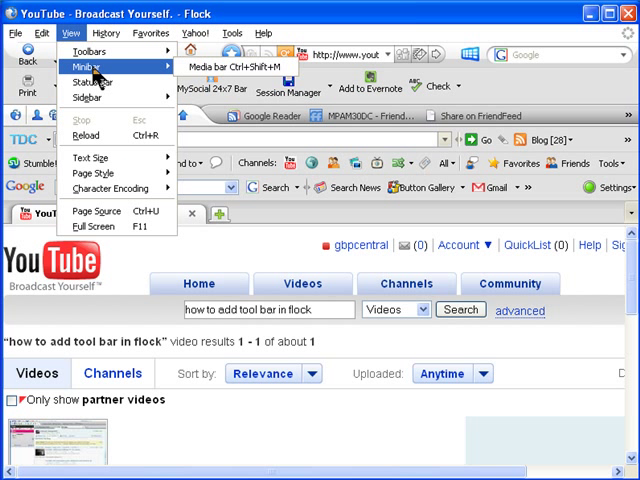
mouse_move(224, 117)
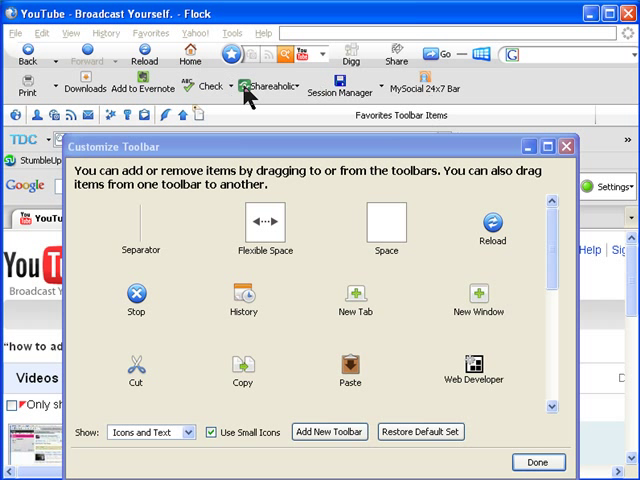
mouse_move(160, 95)
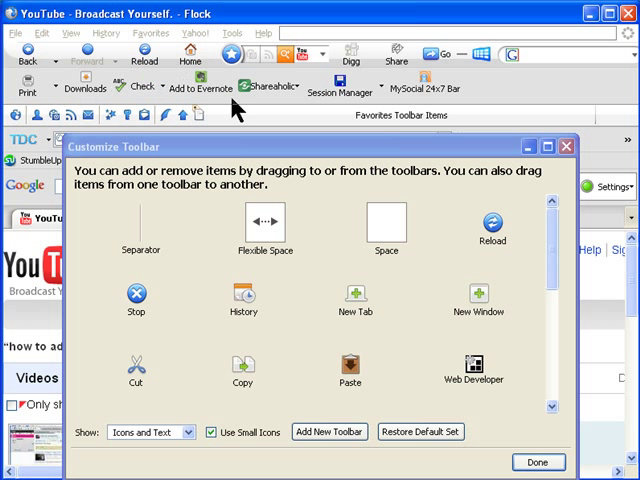
mouse_move(160, 105)
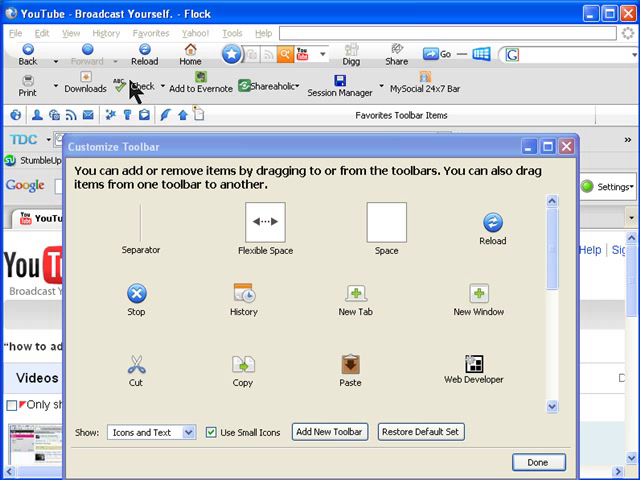
mouse_move(395, 108)
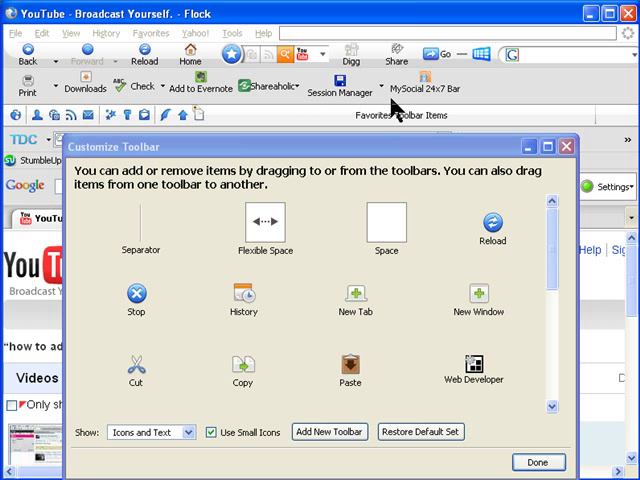
mouse_move(235, 97)
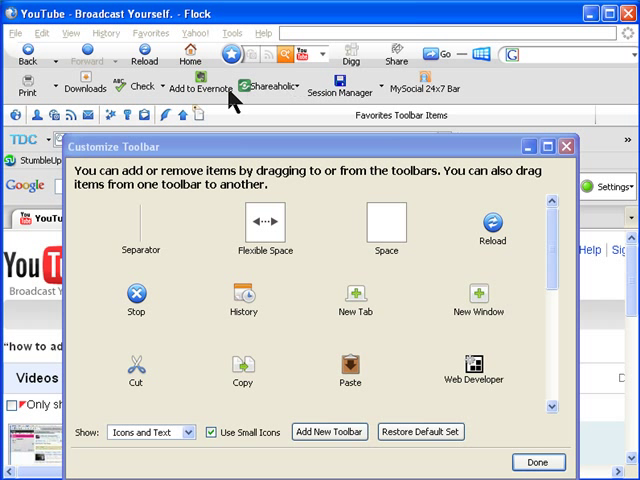